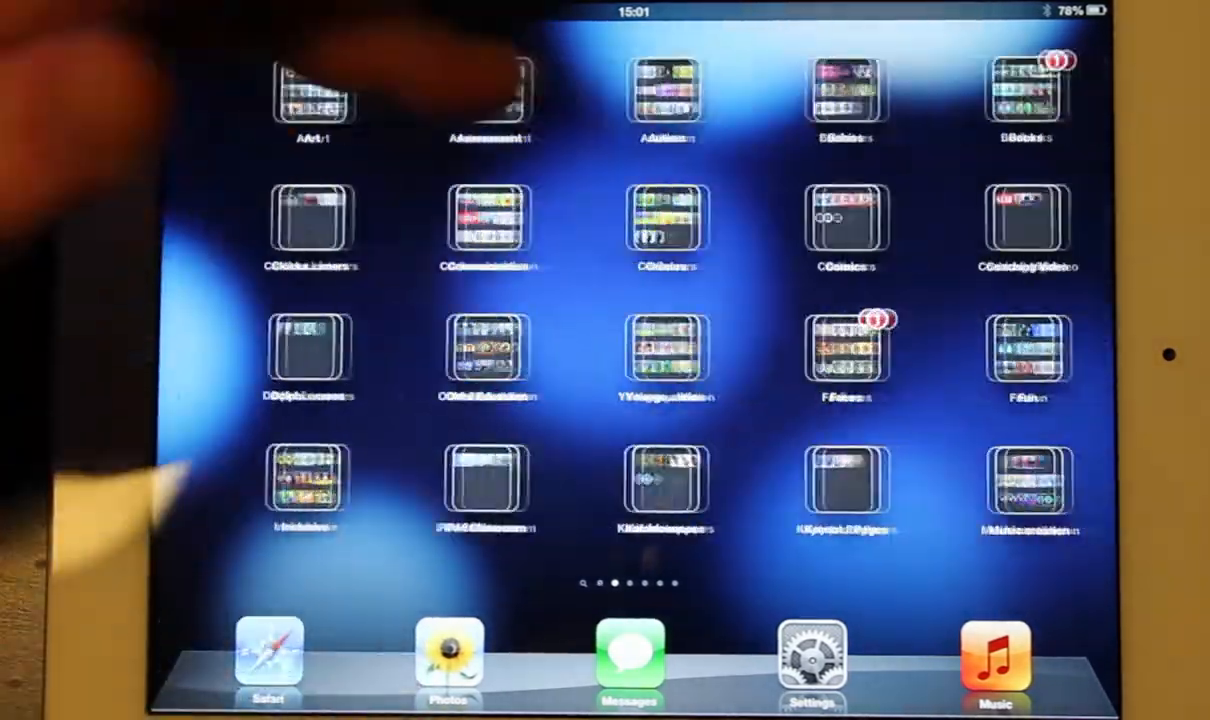
Reach the Settings app from the home screen and land on the General page.
{"action": "scroll", "scroll_direction": "left", "scroll_amount": 3}
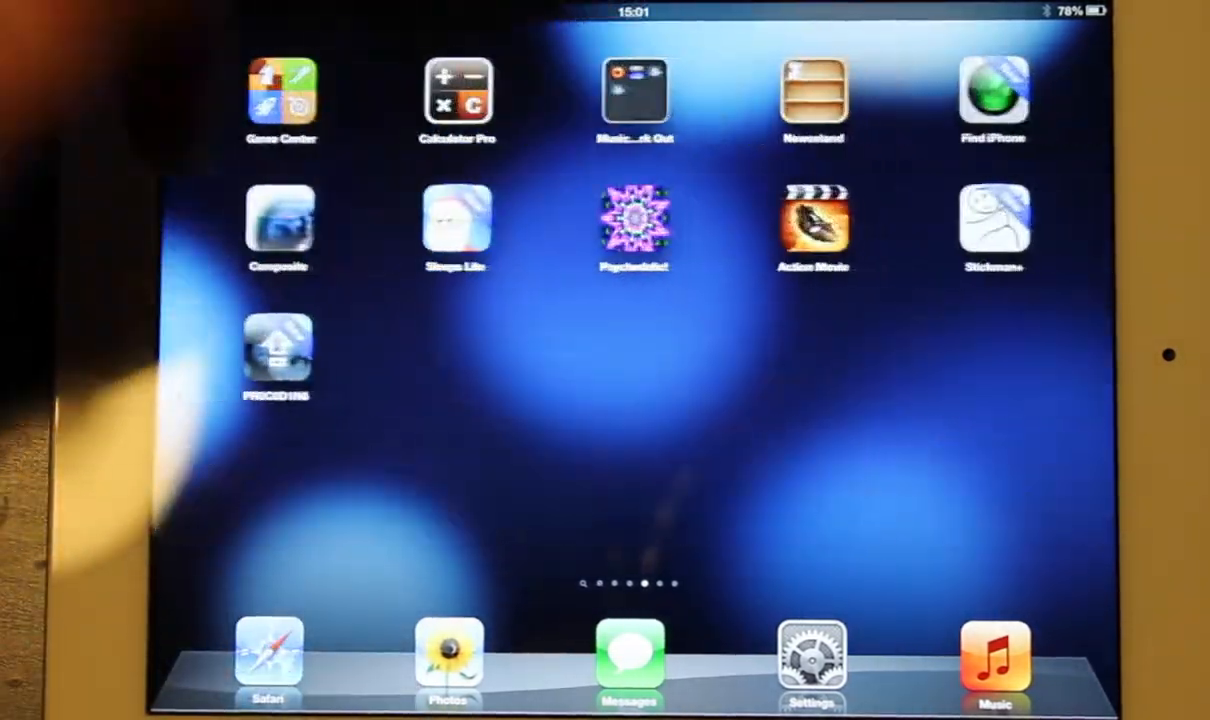
{"action": "scroll", "scroll_direction": "left", "scroll_amount": 3}
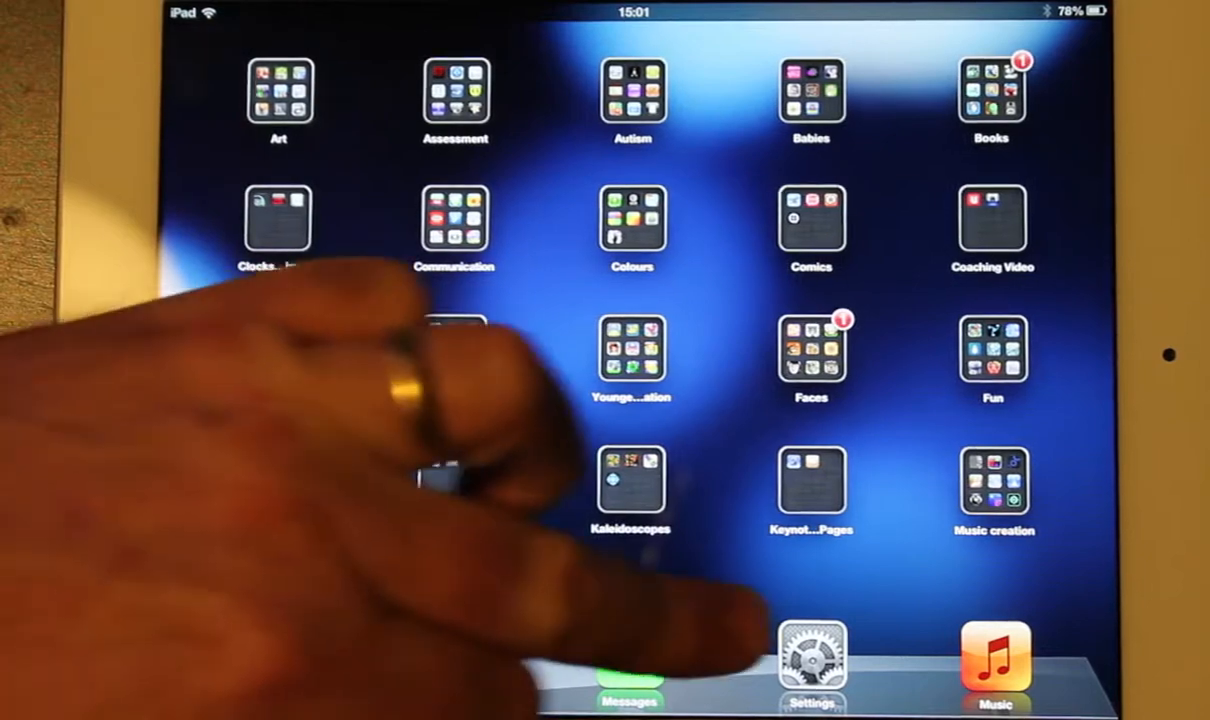
{"action": "left_click", "coordinate": [812, 656]}
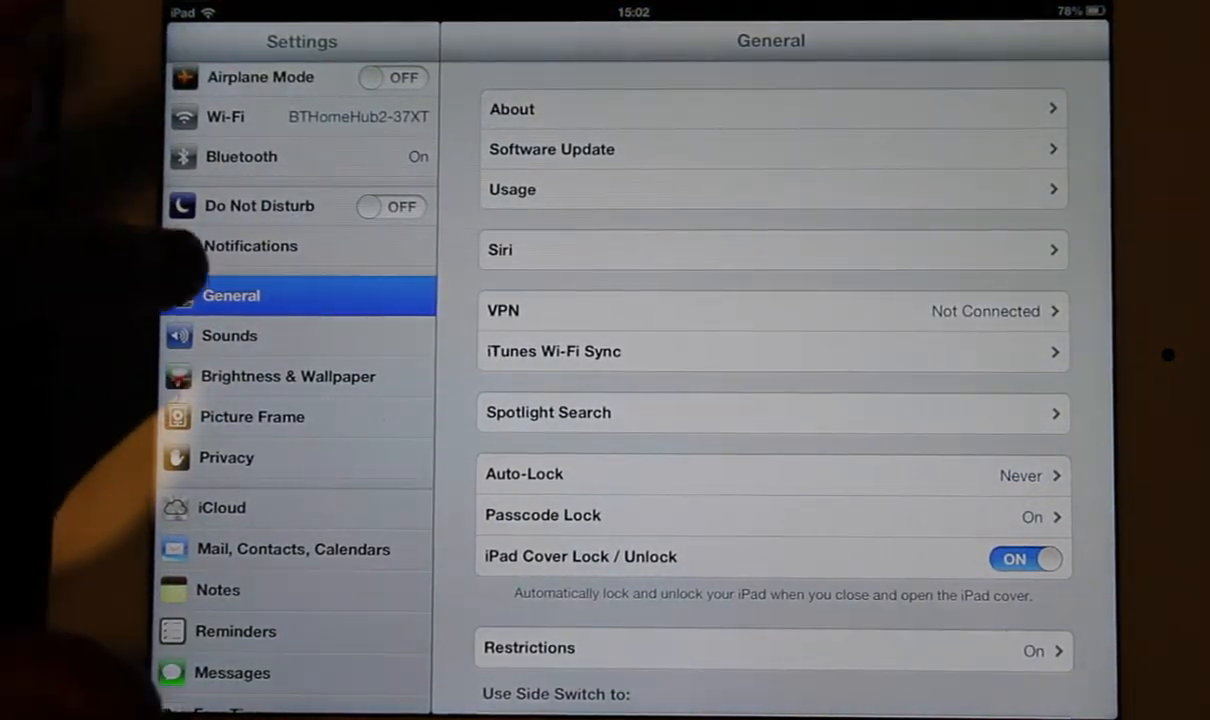
Scroll General down to reach the Restrictions entry.
{"action": "scroll", "scroll_direction": "down", "scroll_amount": 3}
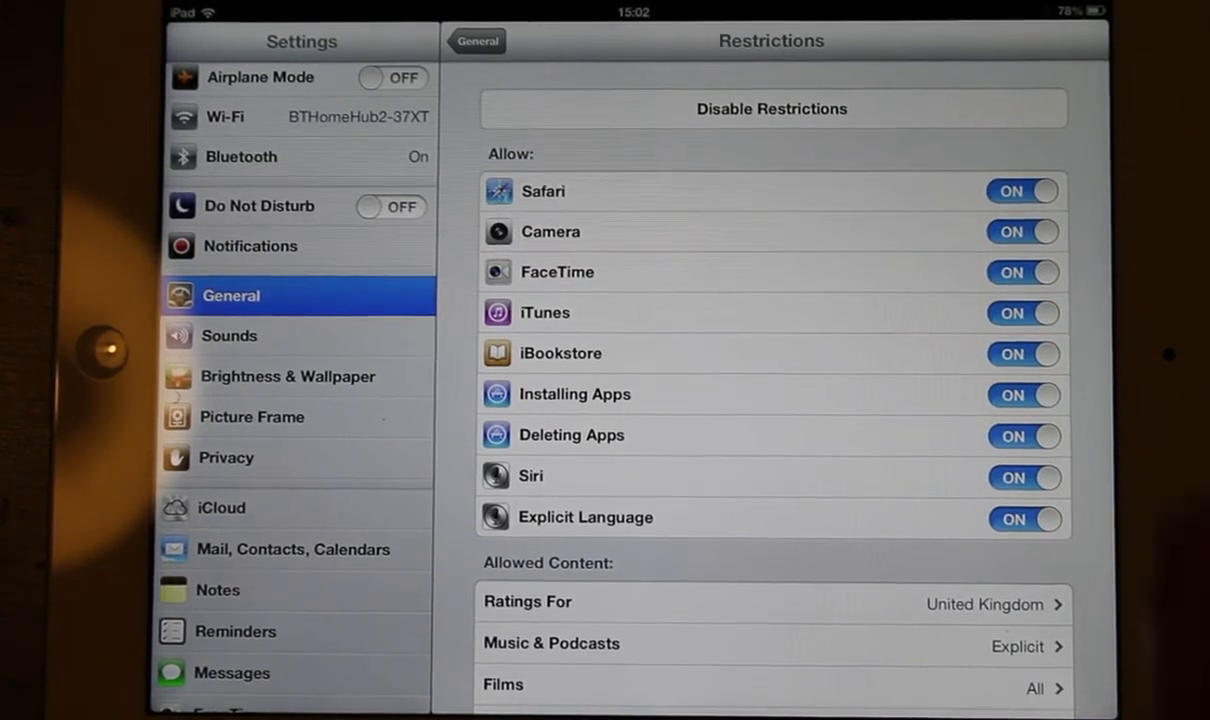
Turn off Safari and Camera, accepting that FaceTime turns off with the Camera.
{"action": "left_click", "coordinate": [1022, 190]}
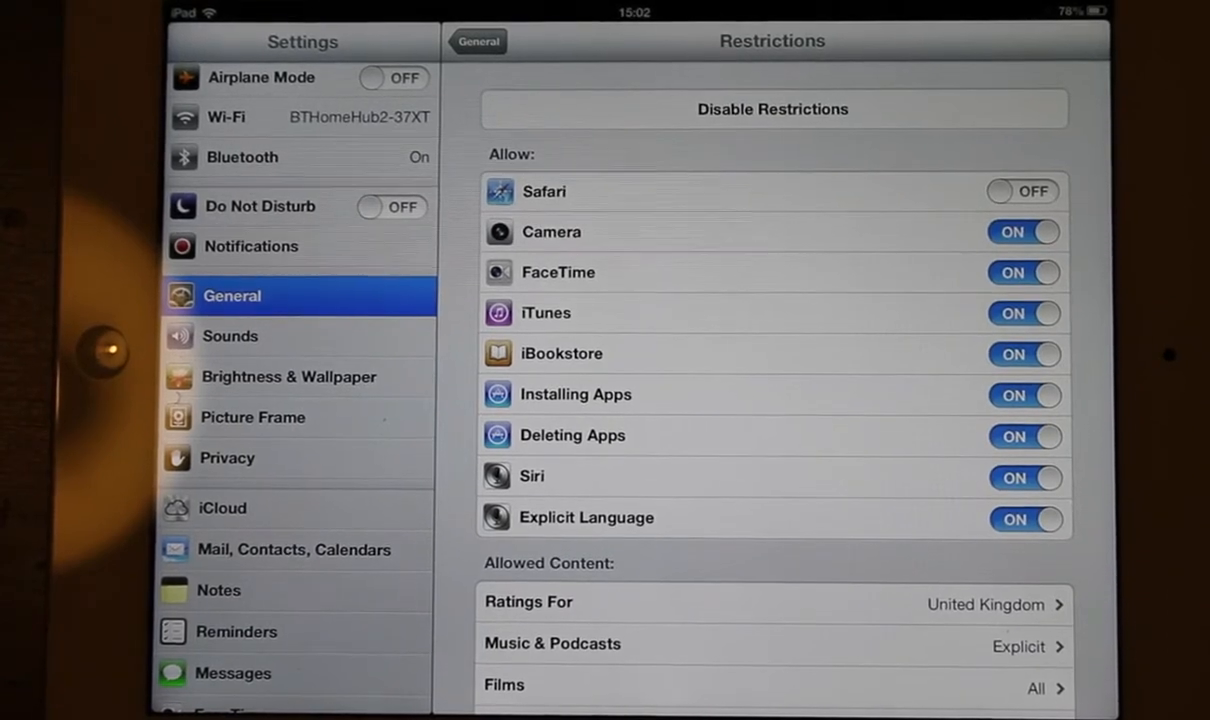
{"action": "left_click", "coordinate": [1024, 232]}
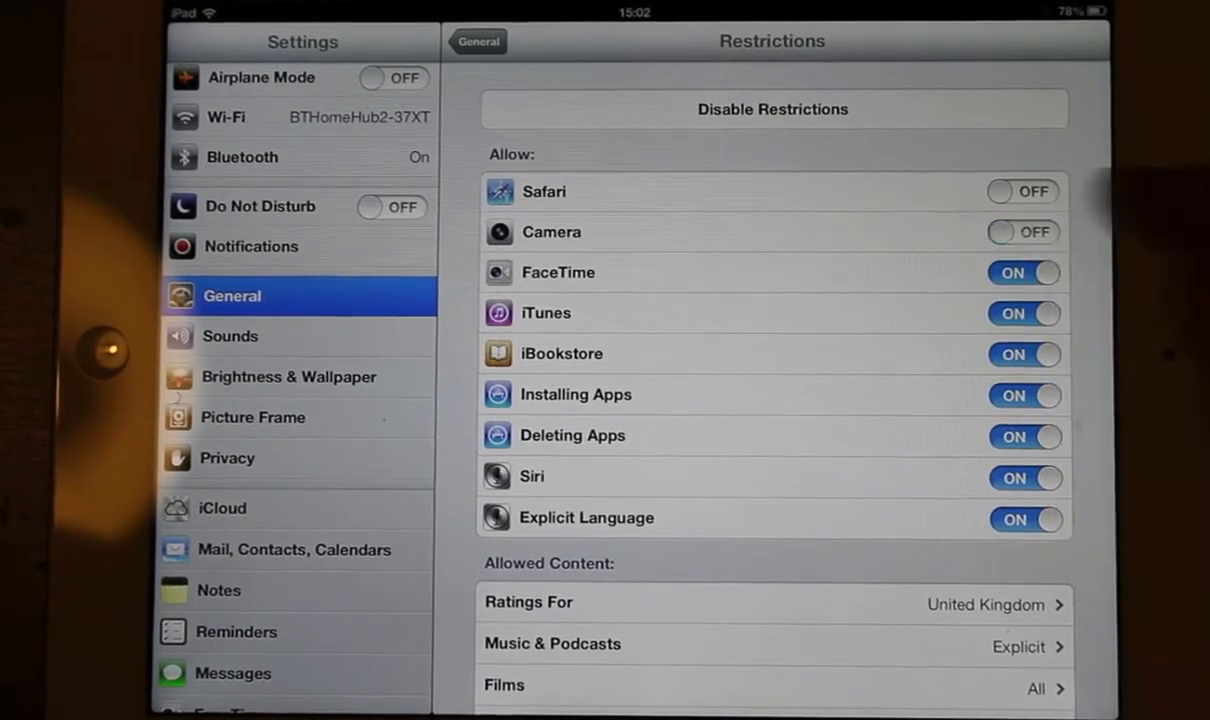
{"action": "left_click", "coordinate": [1022, 232]}
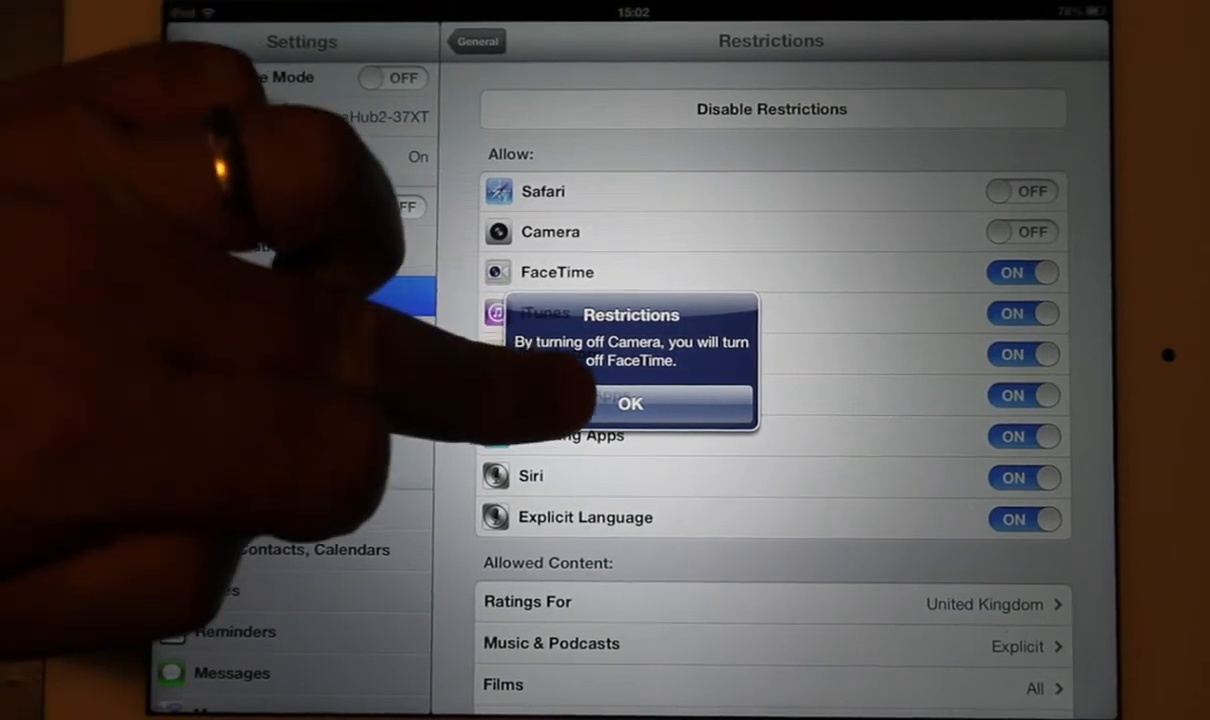
{"action": "left_click", "coordinate": [628, 404]}
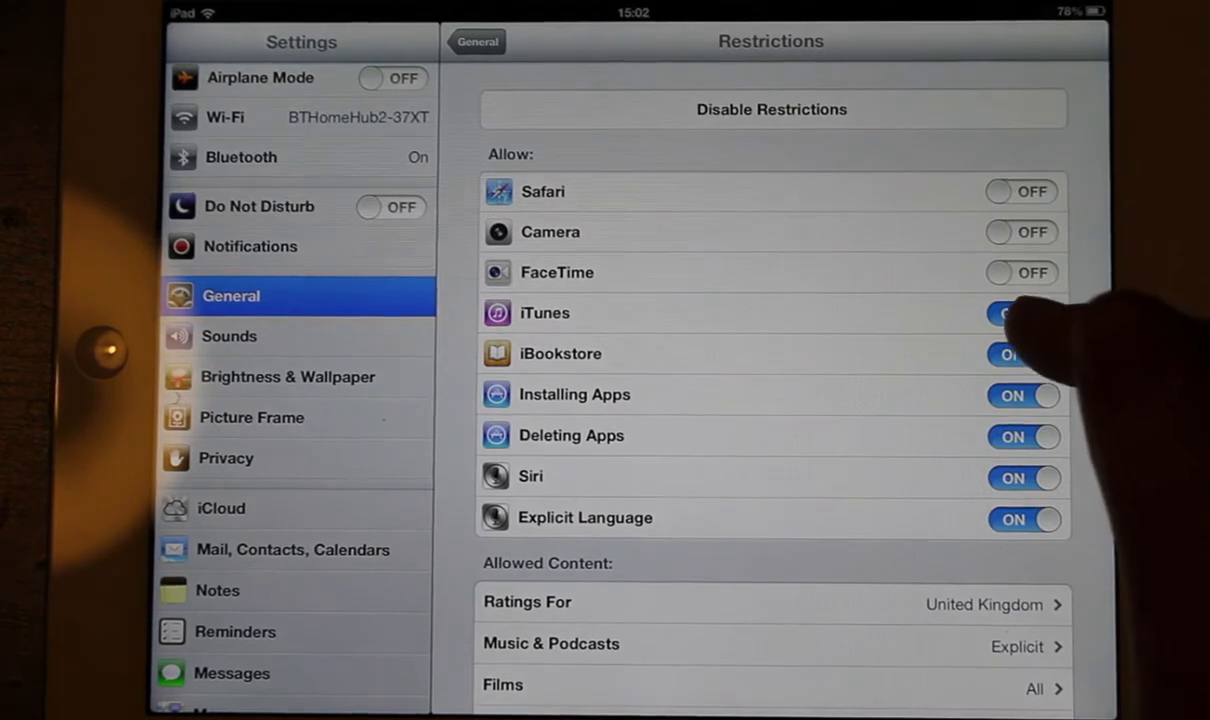
Turn off iTunes, iBookstore, Installing Apps, Deleting Apps and Siri.
{"action": "left_click", "coordinate": [1024, 312]}
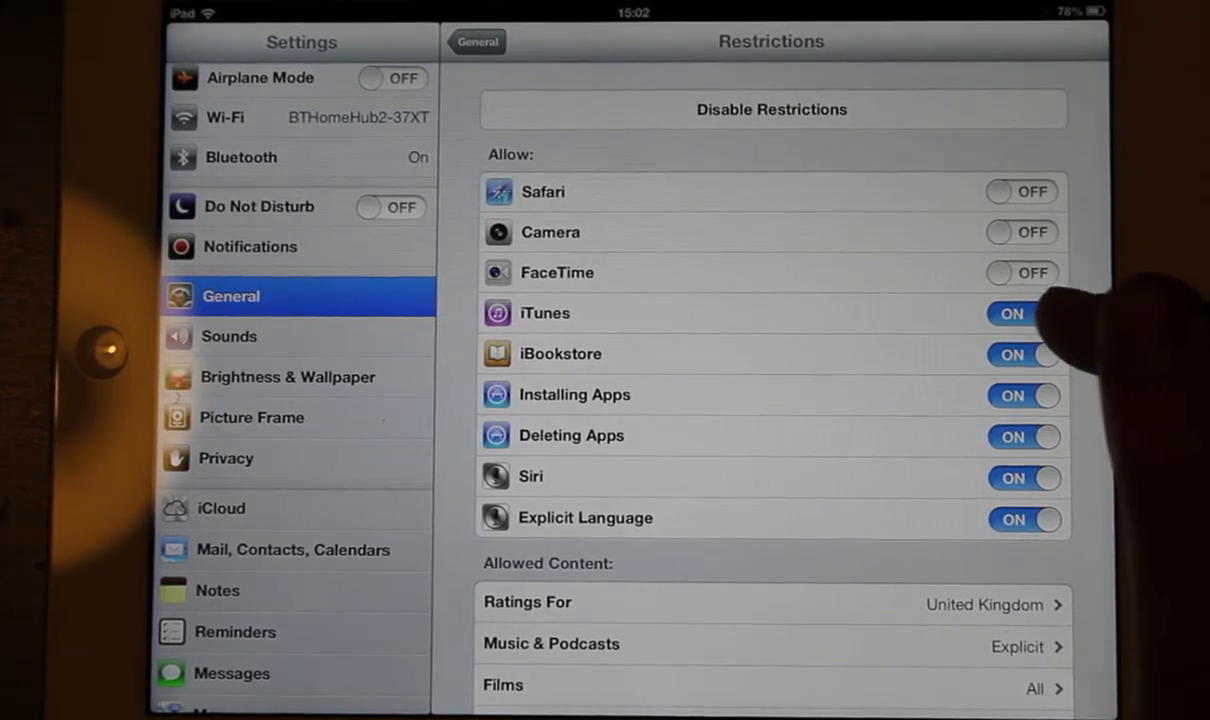
{"action": "left_click", "coordinate": [1020, 312]}
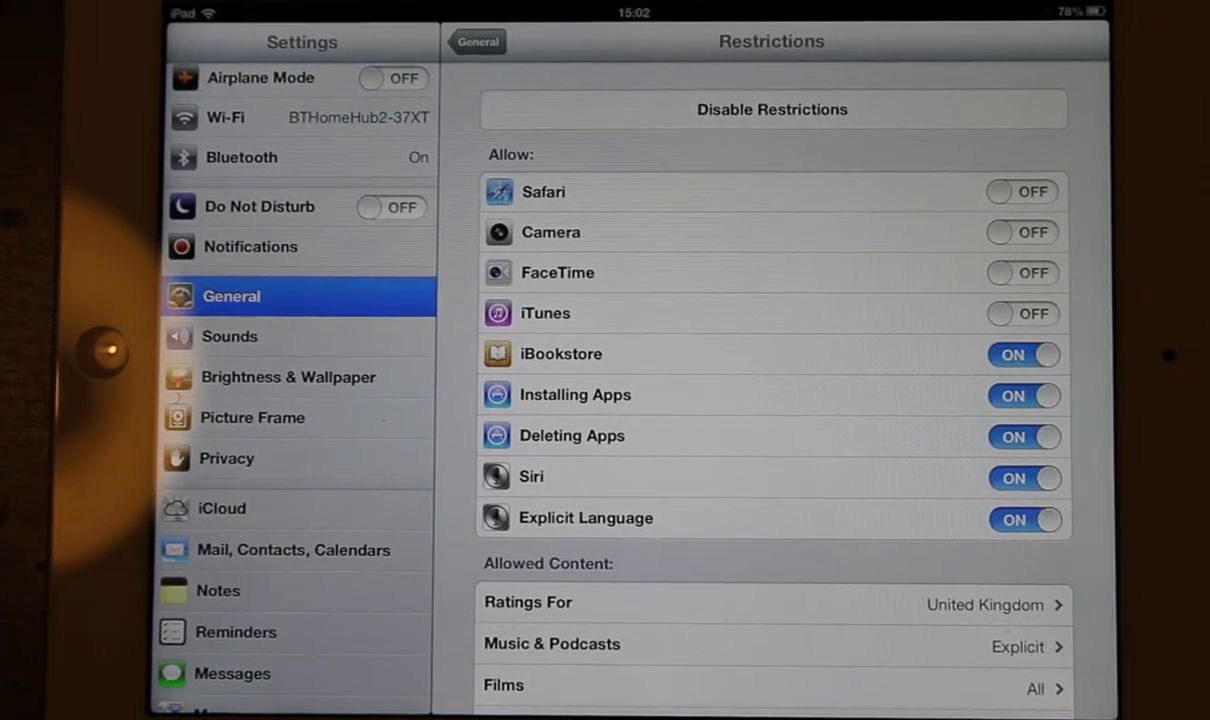
{"action": "left_click", "coordinate": [1024, 354]}
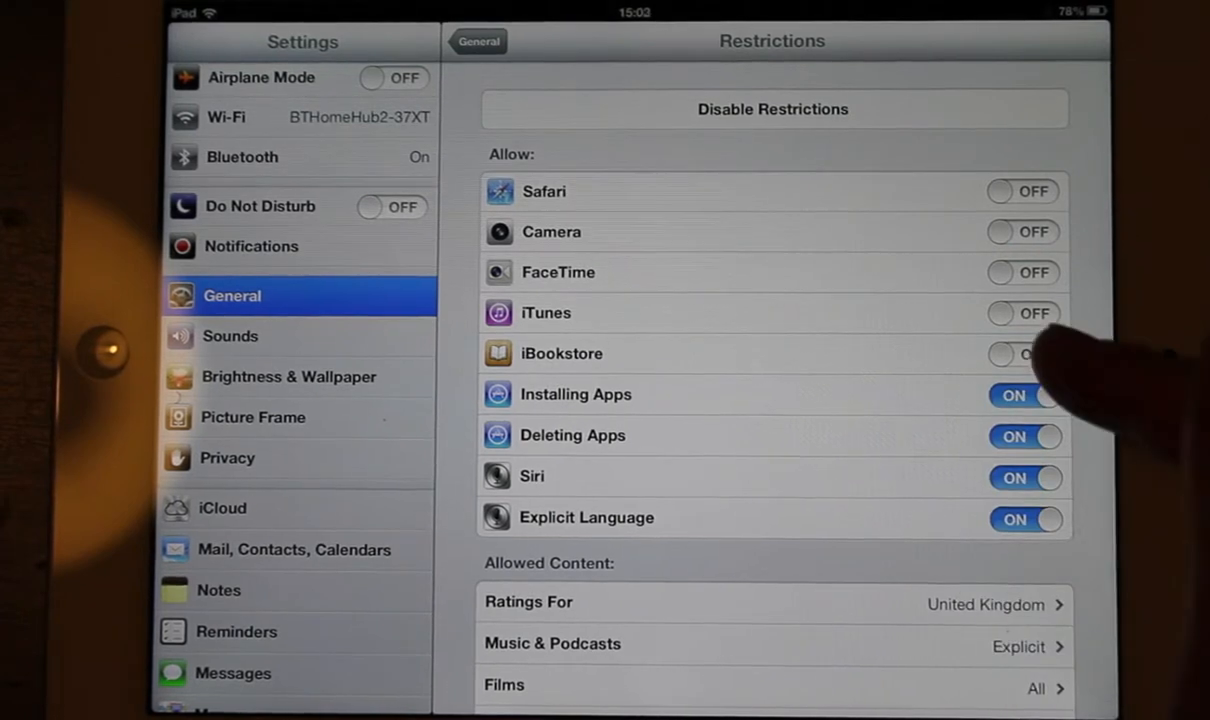
{"action": "left_click", "coordinate": [1024, 396]}
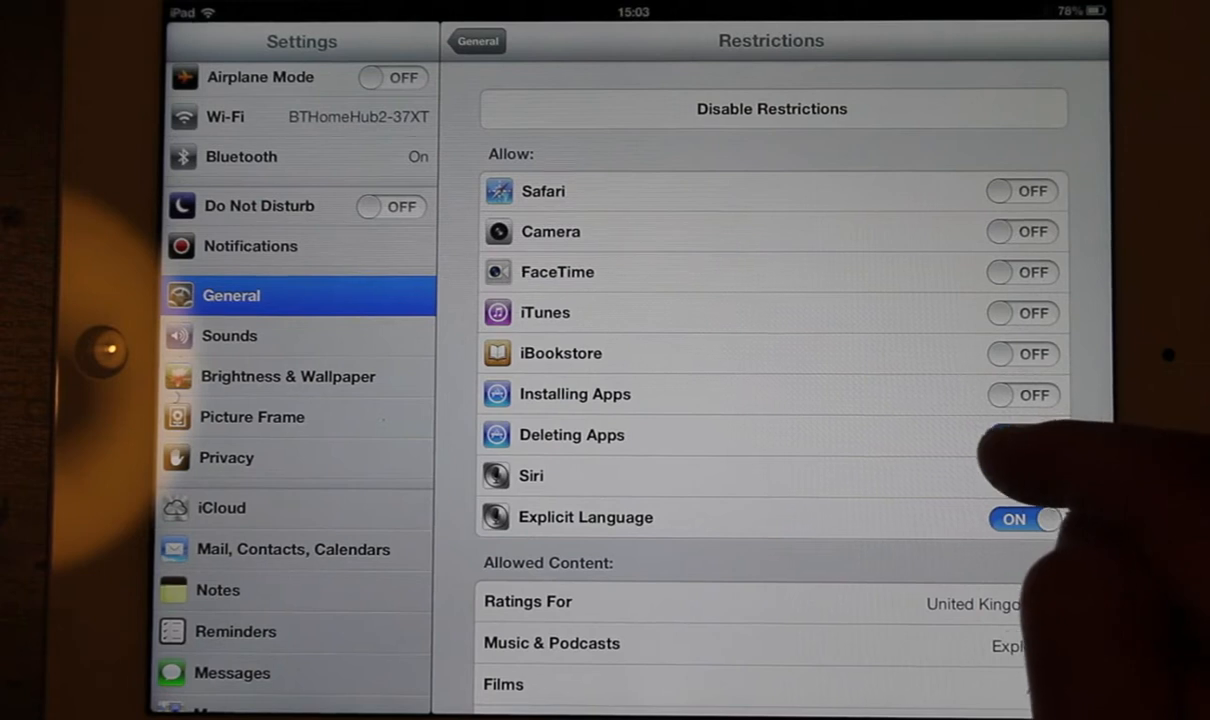
{"action": "left_click", "coordinate": [1020, 476]}
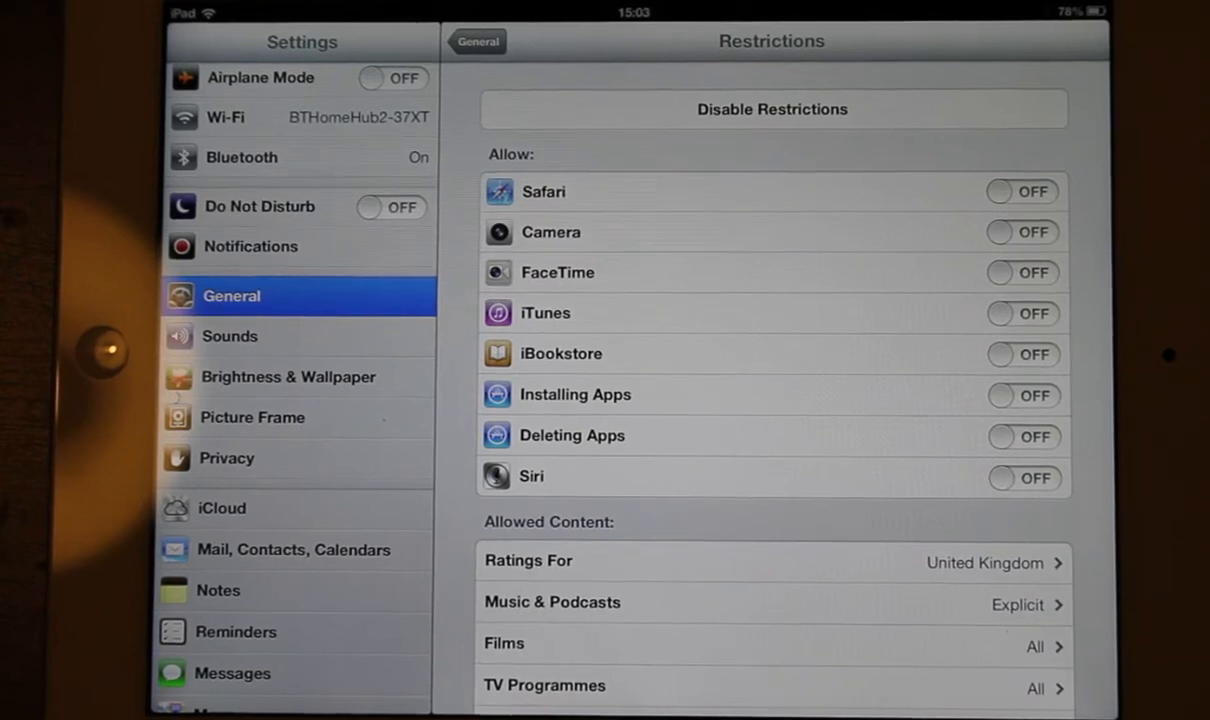
Switch Explicit off in Music & Podcasts, check Films stays at all ratings, and return to Restrictions.
{"action": "scroll", "scroll_direction": "down", "scroll_amount": 3}
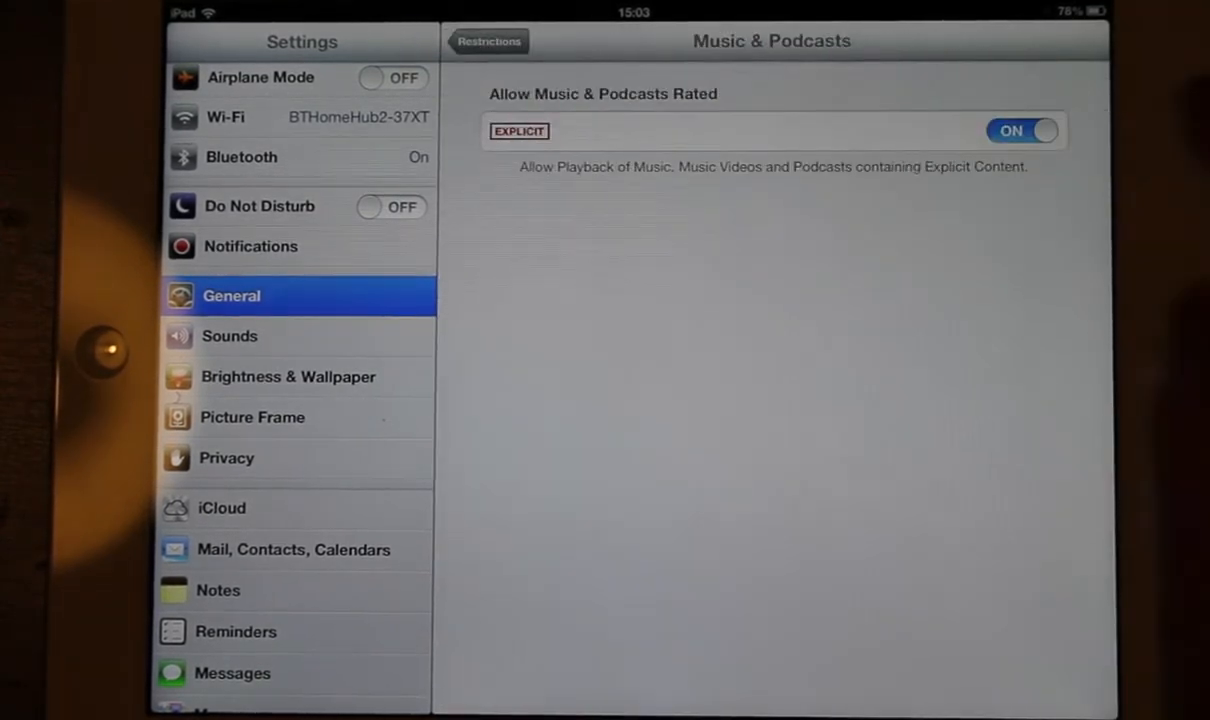
{"action": "left_click", "coordinate": [1022, 130]}
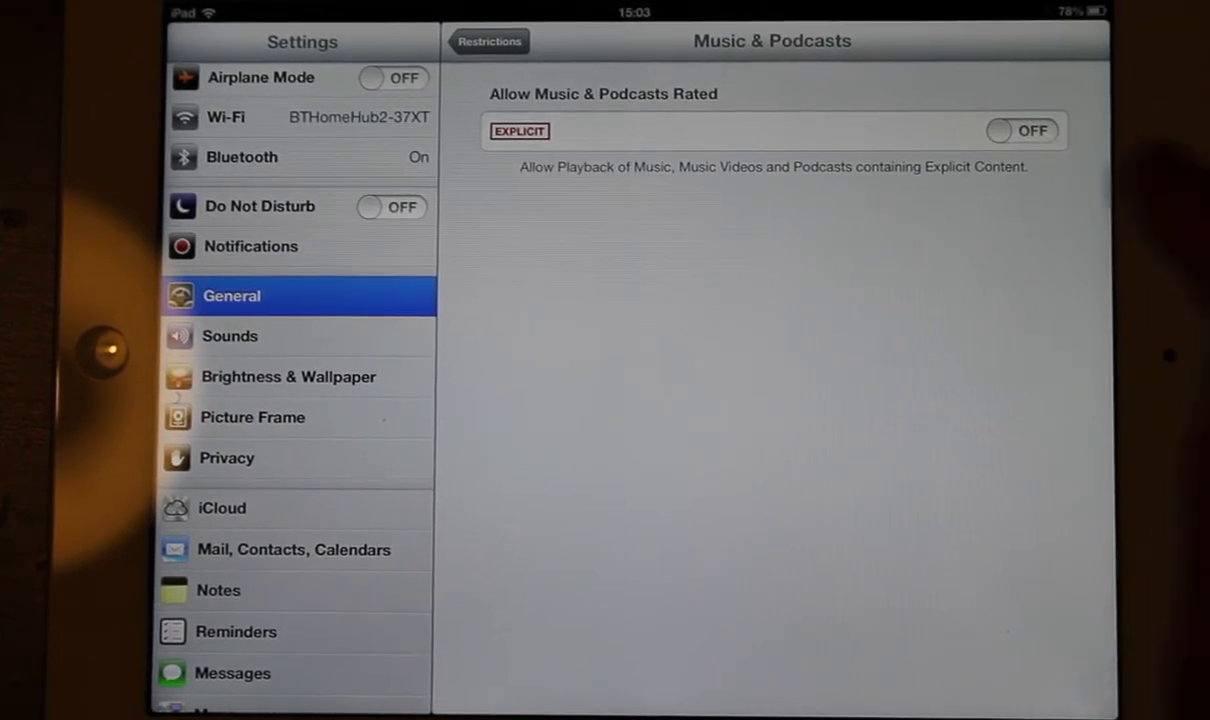
{"action": "left_click", "coordinate": [488, 40]}
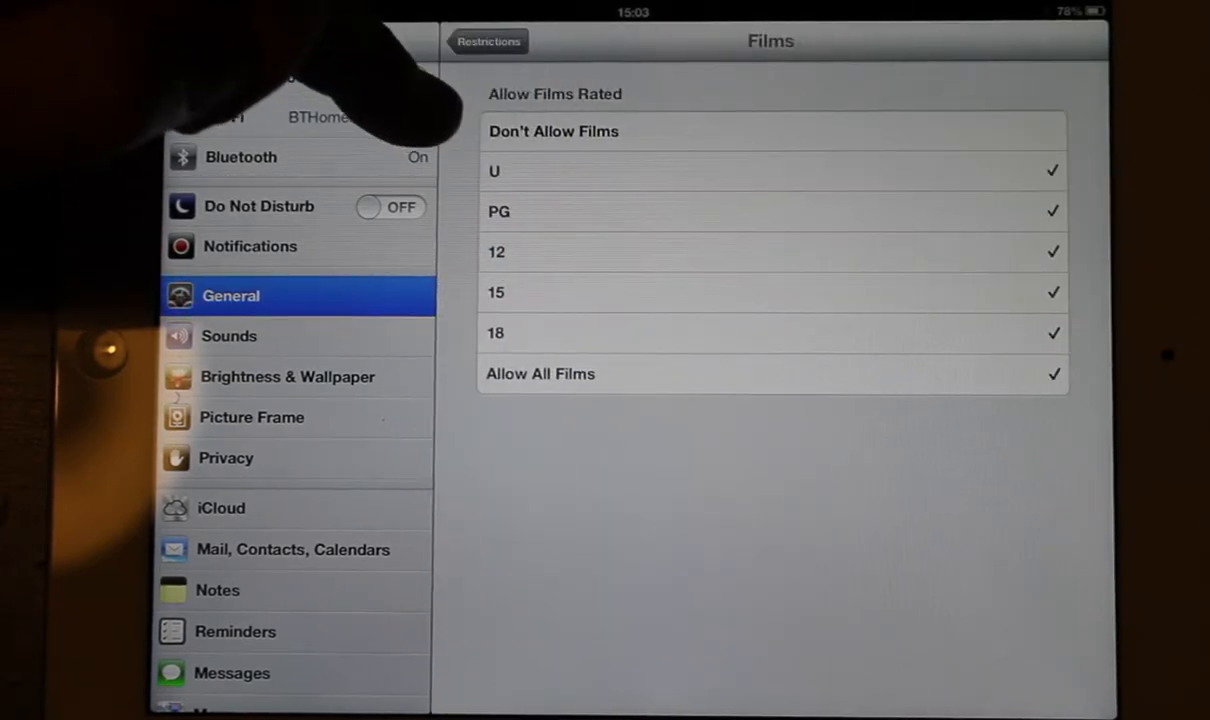
{"action": "left_click", "coordinate": [488, 40]}
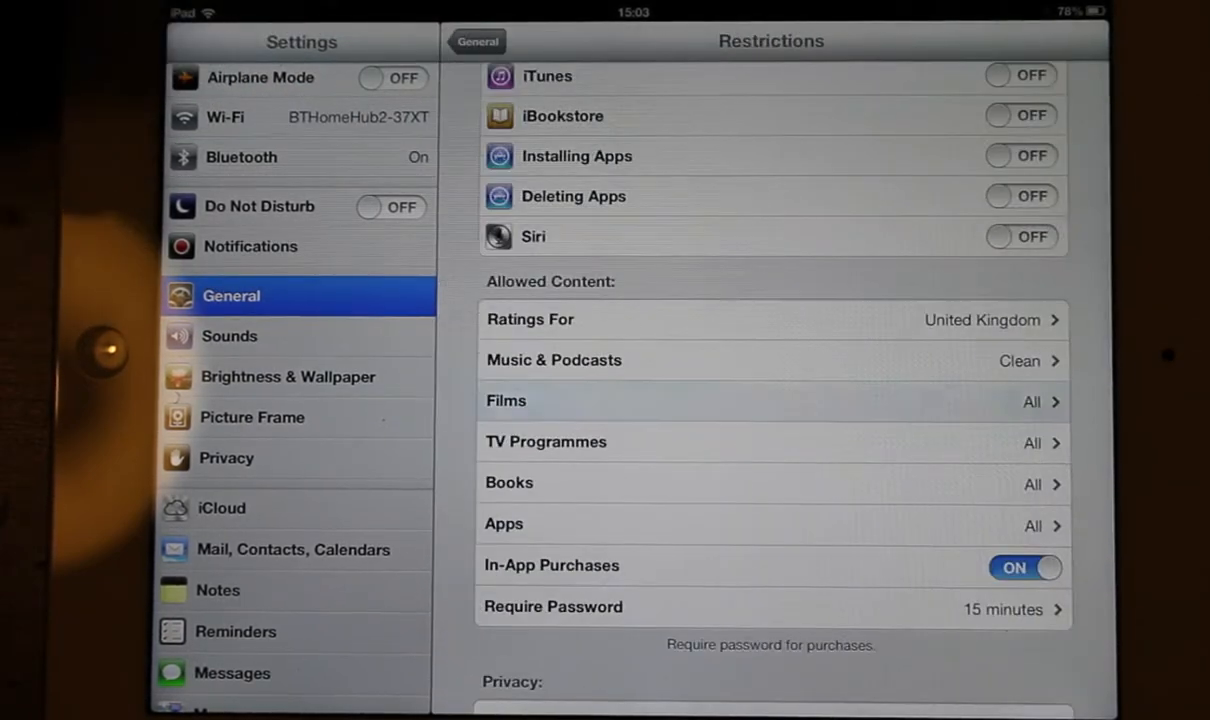
Re-allow the apps, go back to General, and exit to the home screen.
{"action": "left_click", "coordinate": [552, 360]}
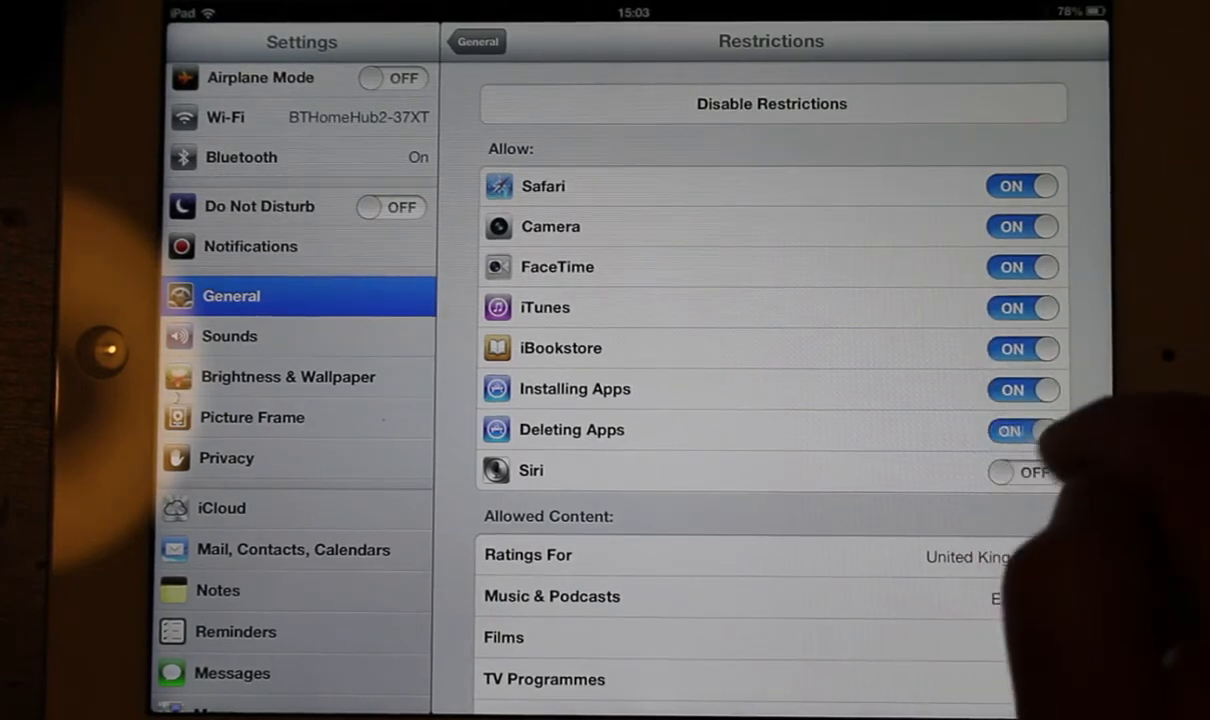
{"action": "left_click", "coordinate": [1022, 472]}
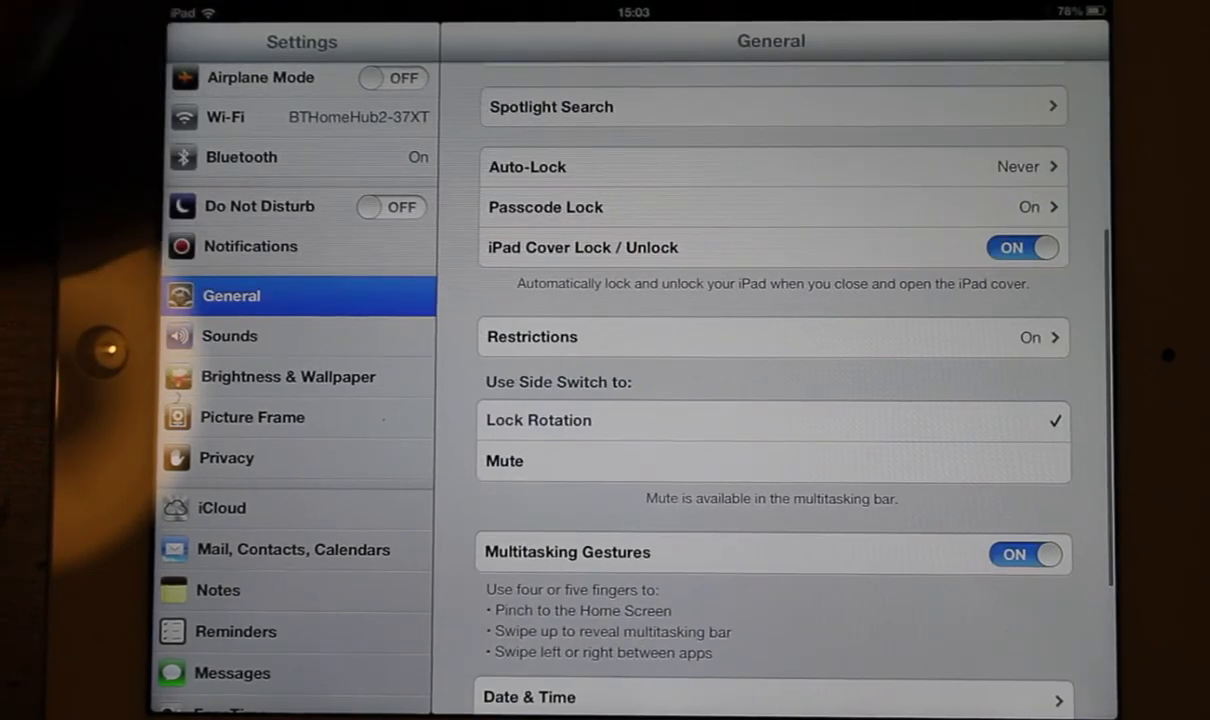
{"action": "key", "text": "home"}
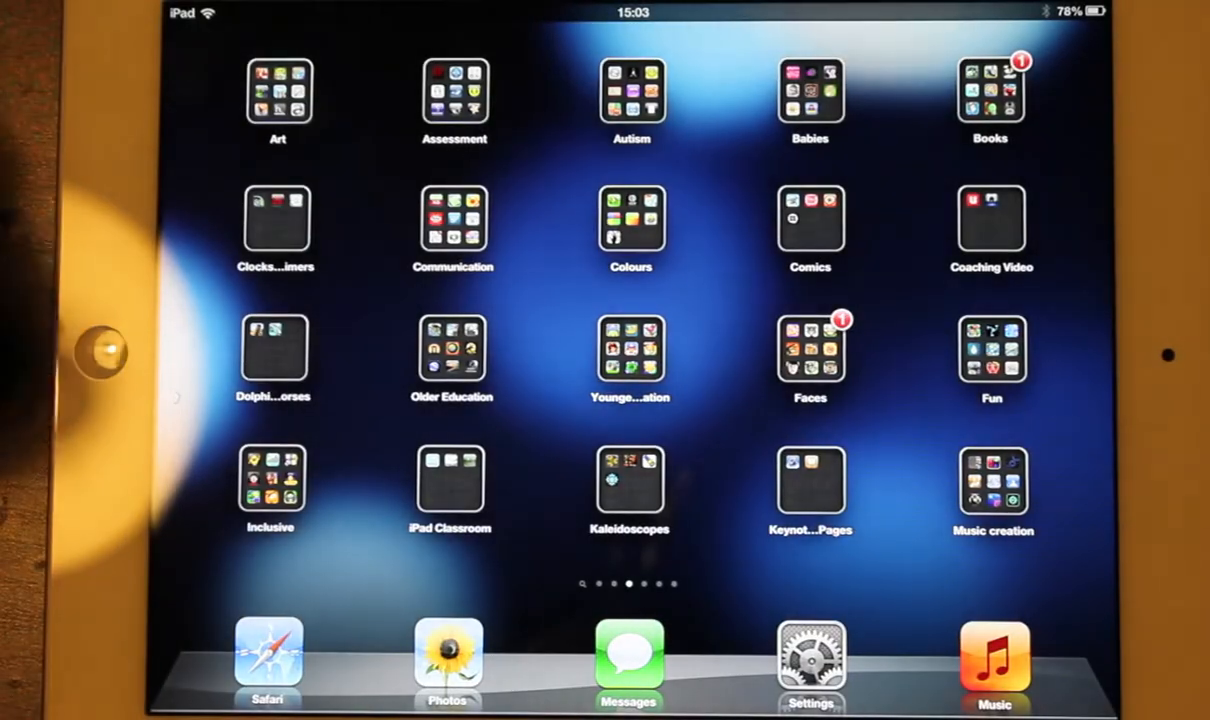